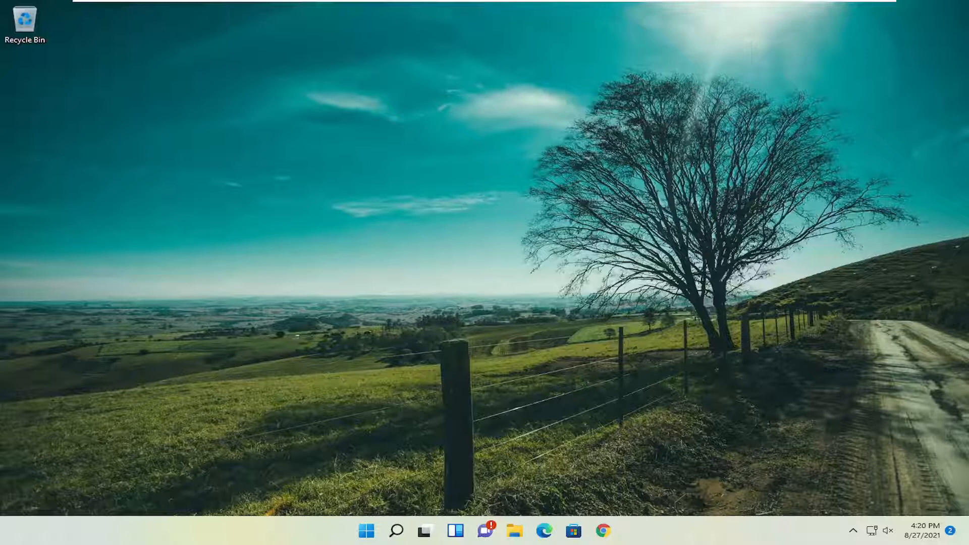
mouse_move(603, 531)
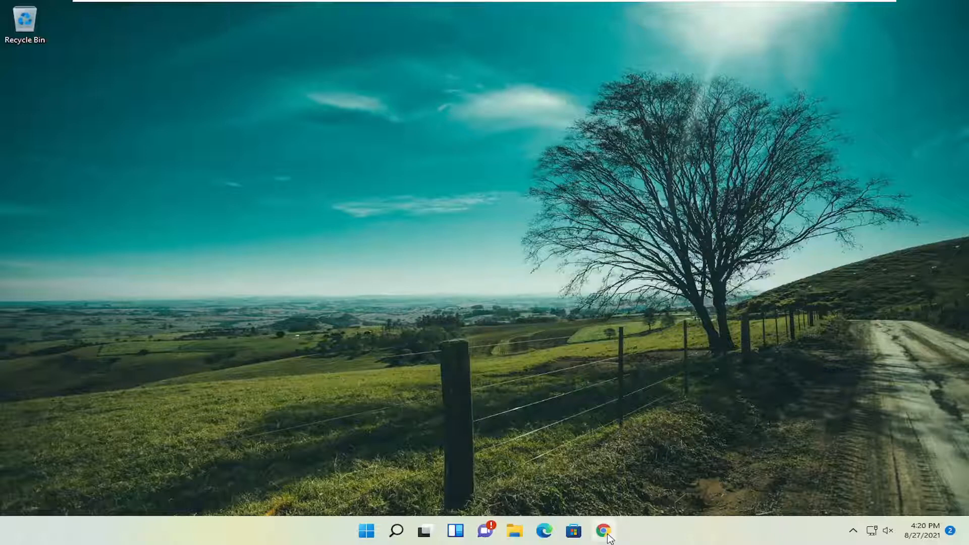
- Launch Chrome from the taskbar and go to Settings via the three-dot menu
click(602, 530)
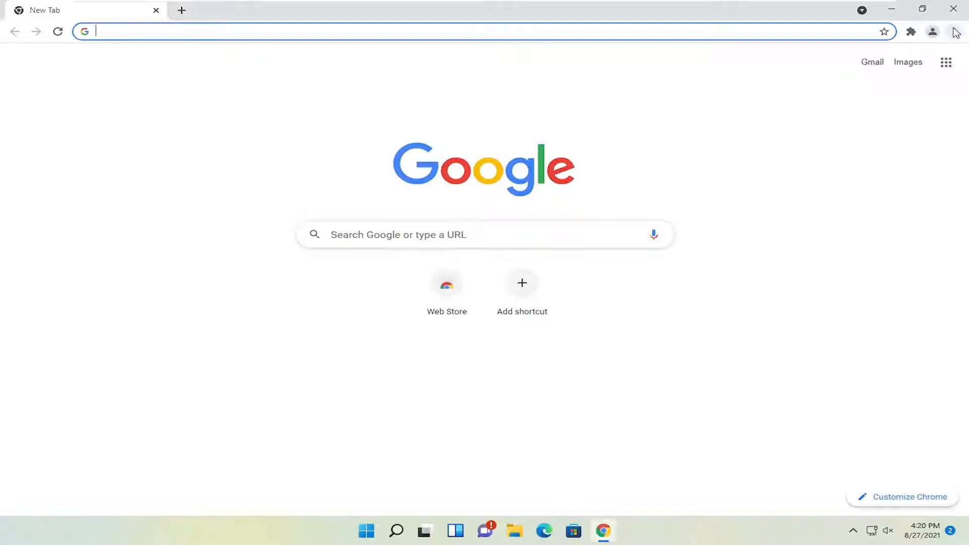
click(955, 31)
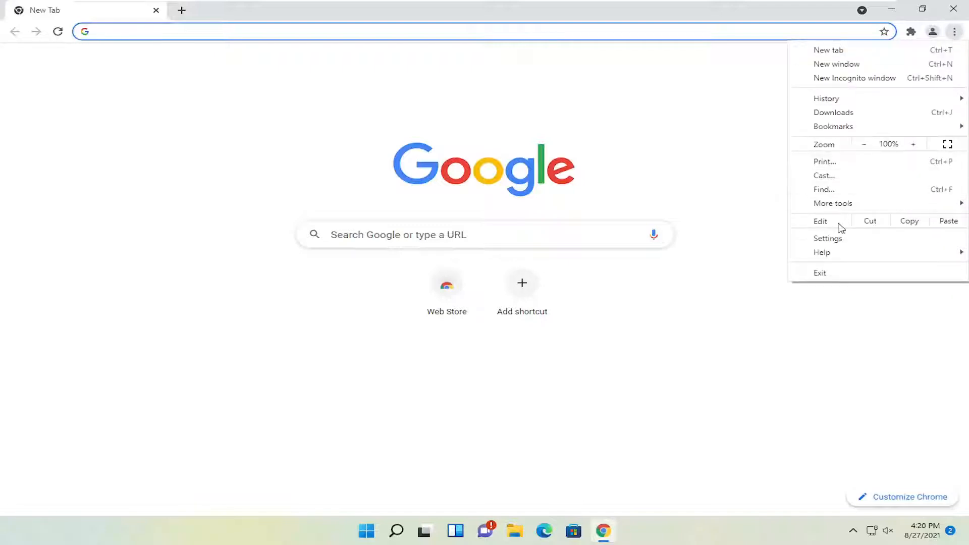
click(828, 237)
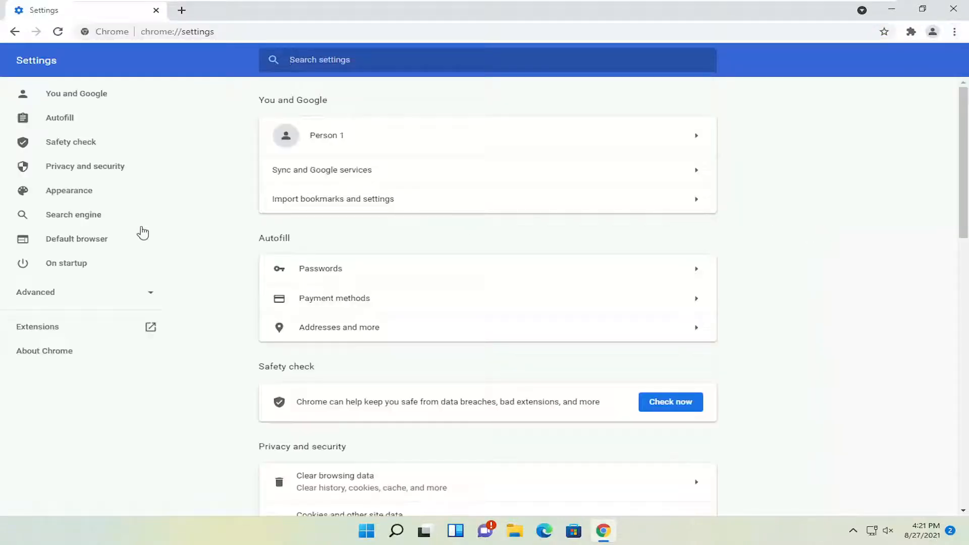
mouse_move(70, 301)
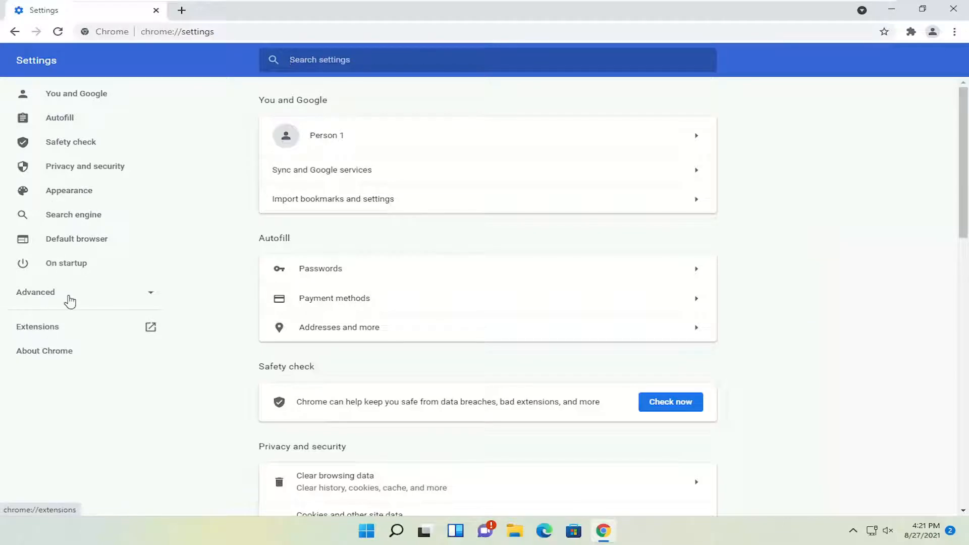
- Expand Advanced in the settings sidebar and go to the System section
click(36, 291)
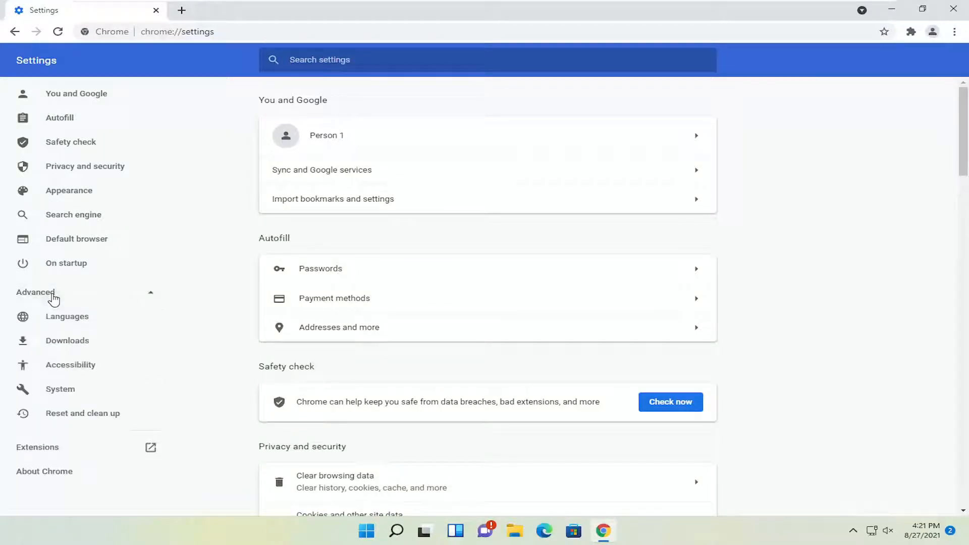
click(60, 389)
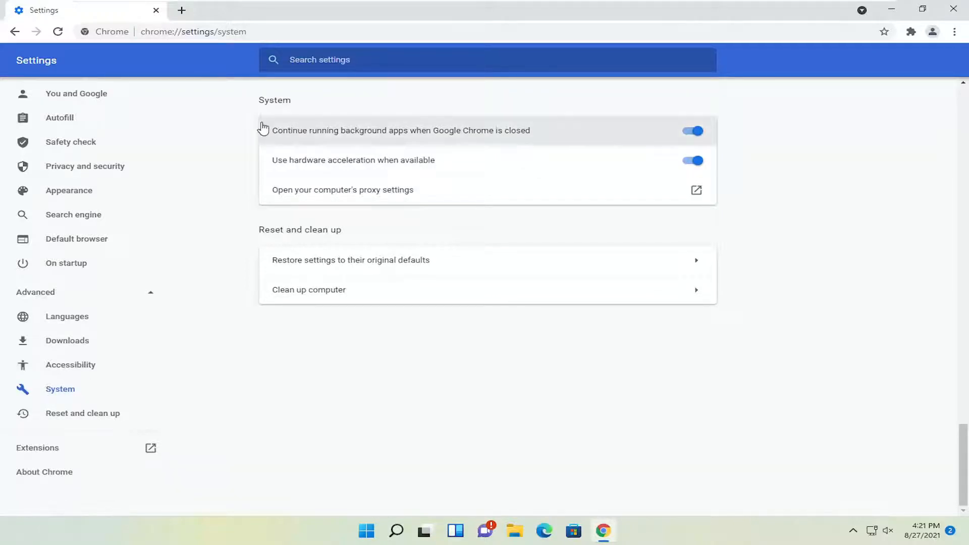
mouse_move(338, 168)
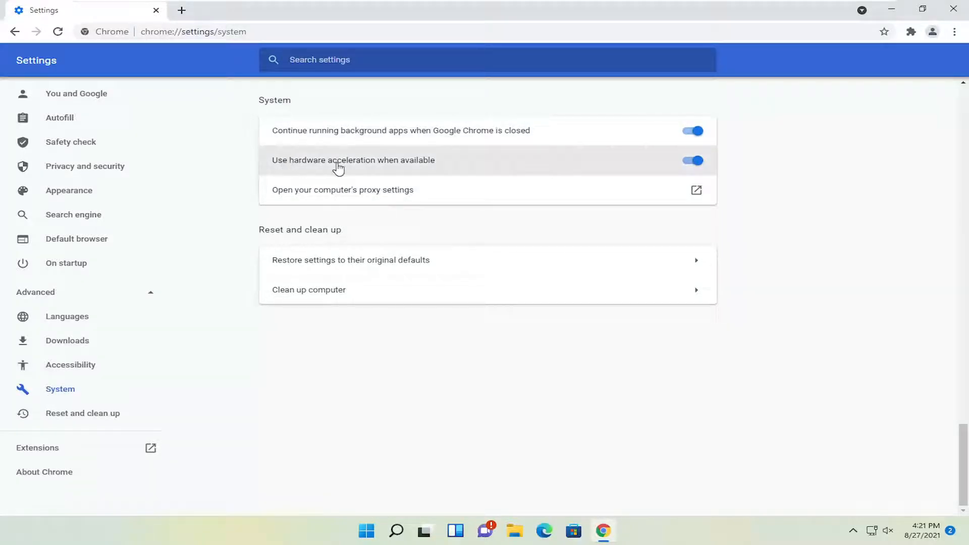
- Switch 'Use hardware acceleration when available' off so Chrome offers Relaunch
click(693, 160)
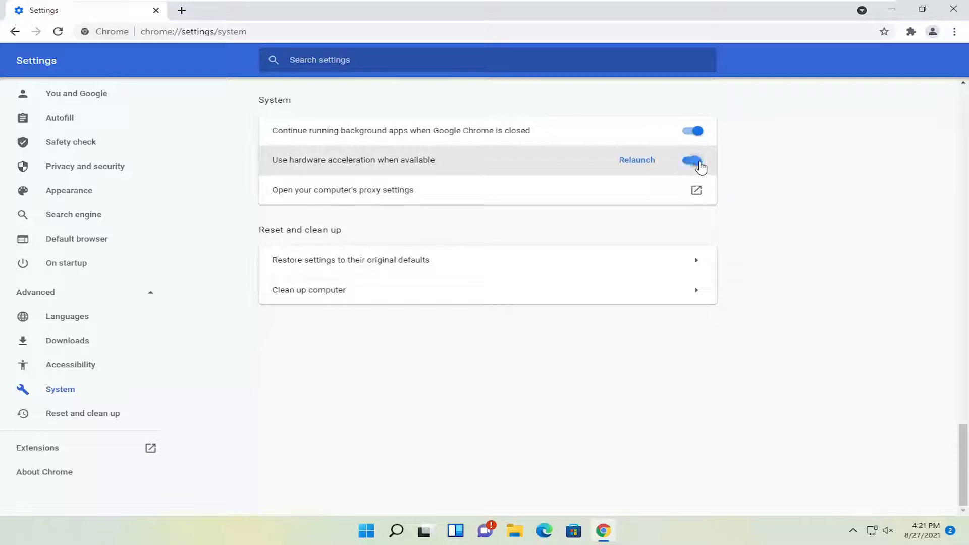
click(692, 160)
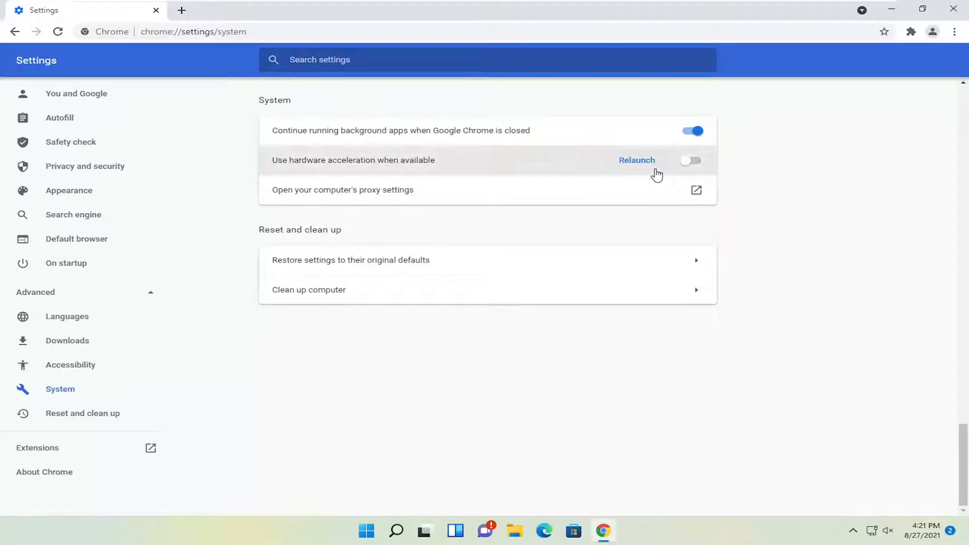